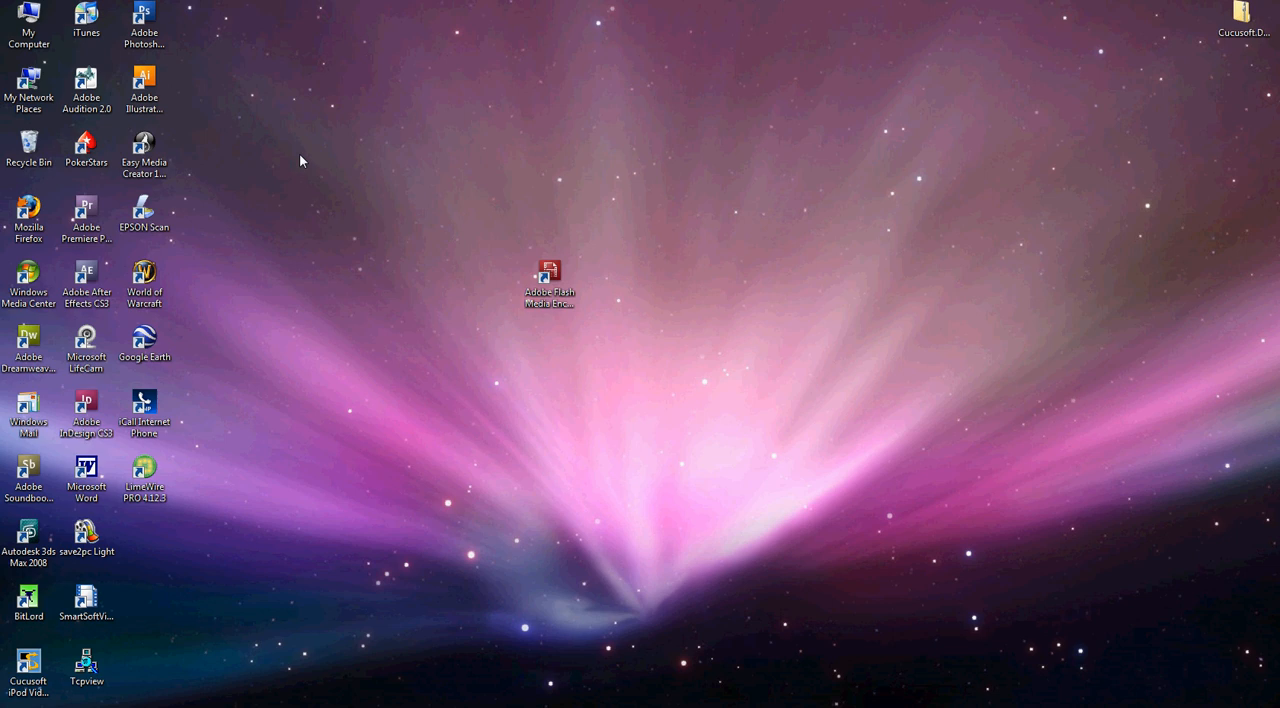
{"action": "mouse_move", "coordinate": [349, 190]}
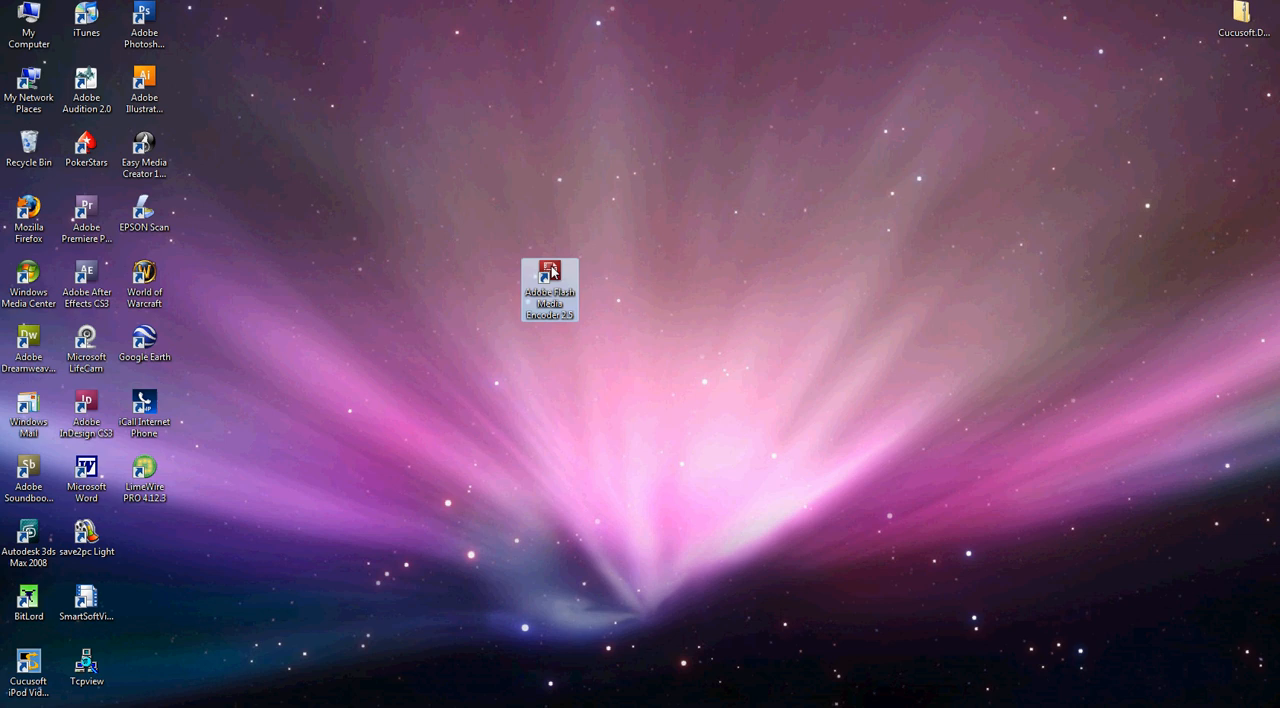
{"action": "mouse_move", "coordinate": [172, 430]}
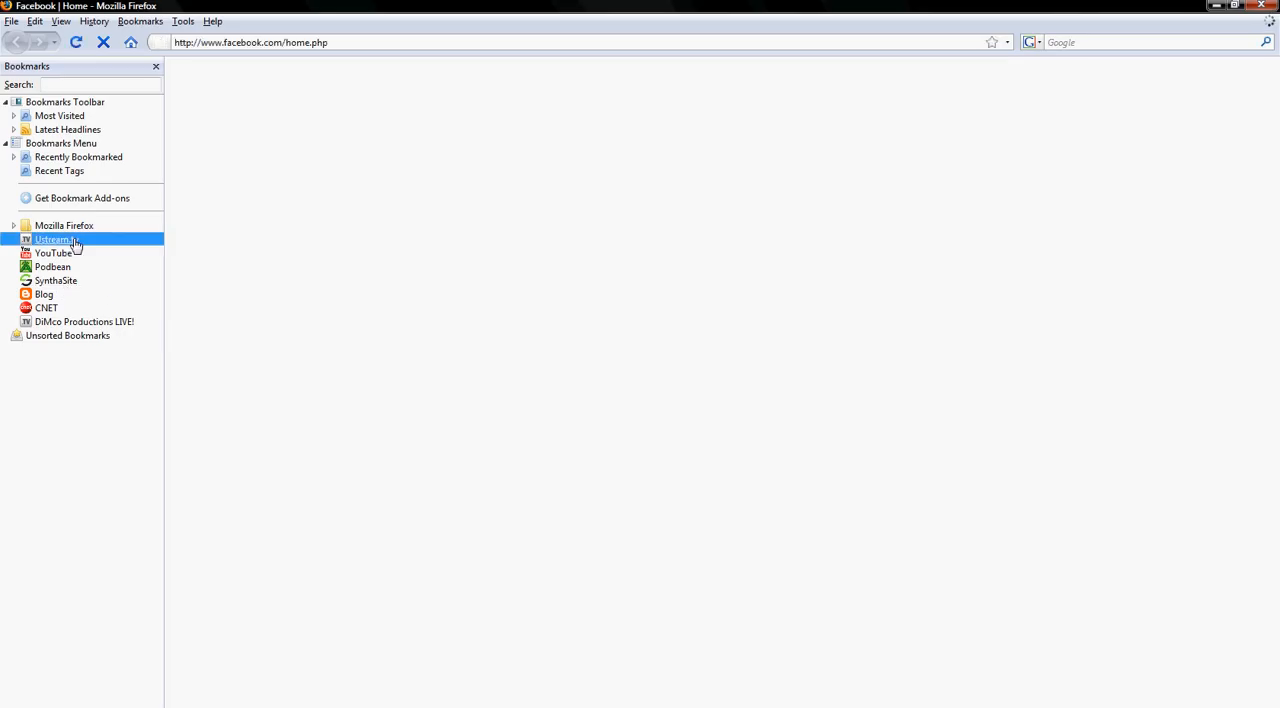
Step: Load Ustream.tv from the Firefox Bookmarks sidebar
{"action": "left_click", "coordinate": [55, 239]}
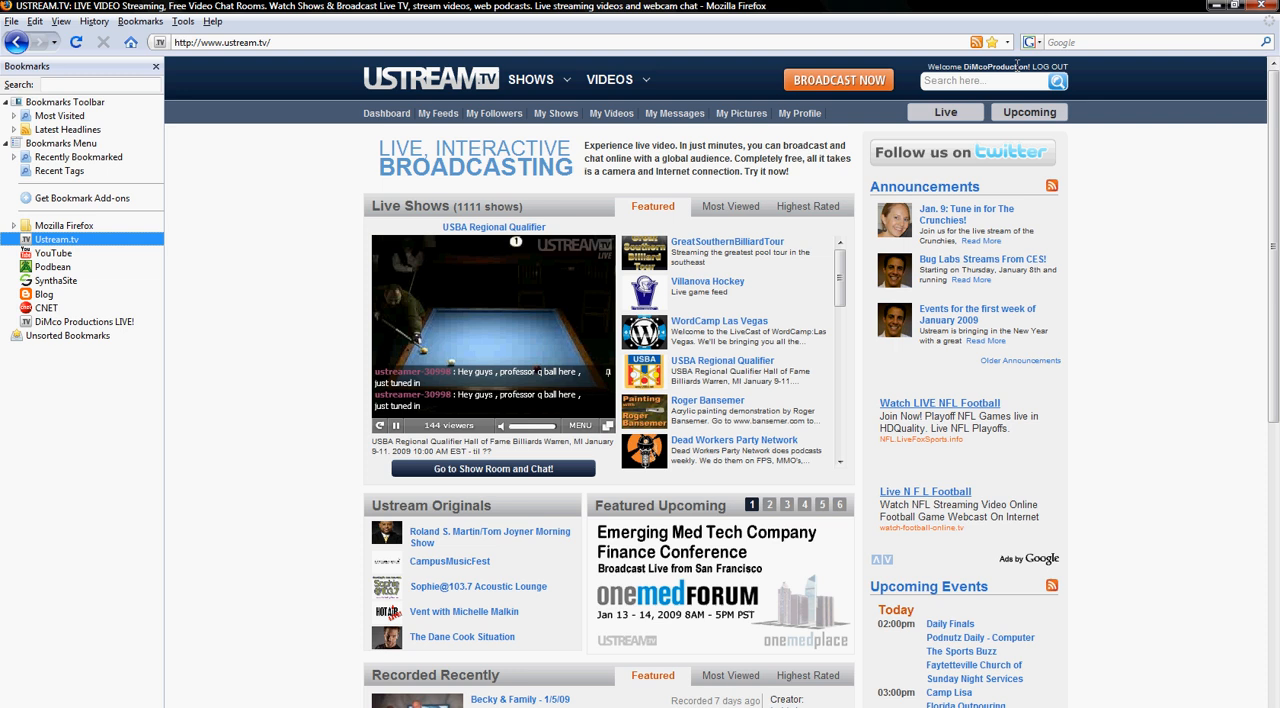
{"action": "mouse_move", "coordinate": [544, 175]}
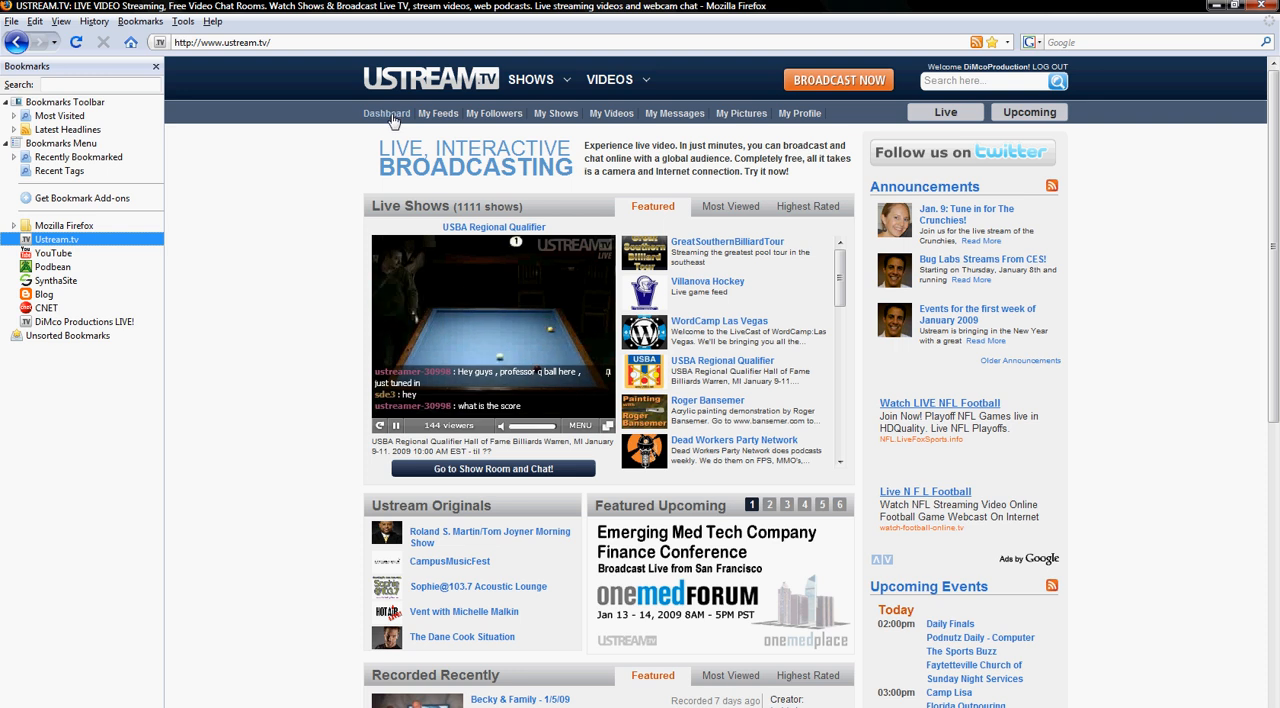
{"action": "mouse_move", "coordinate": [495, 113]}
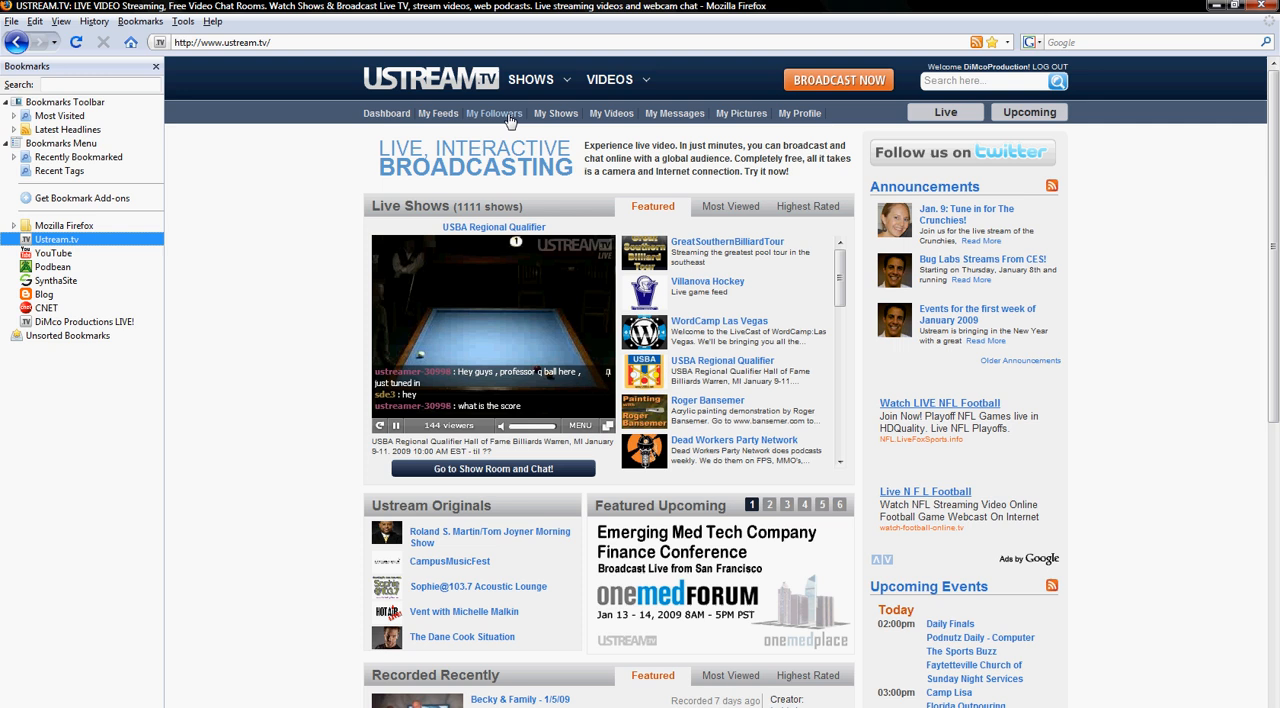
{"action": "mouse_move", "coordinate": [563, 117]}
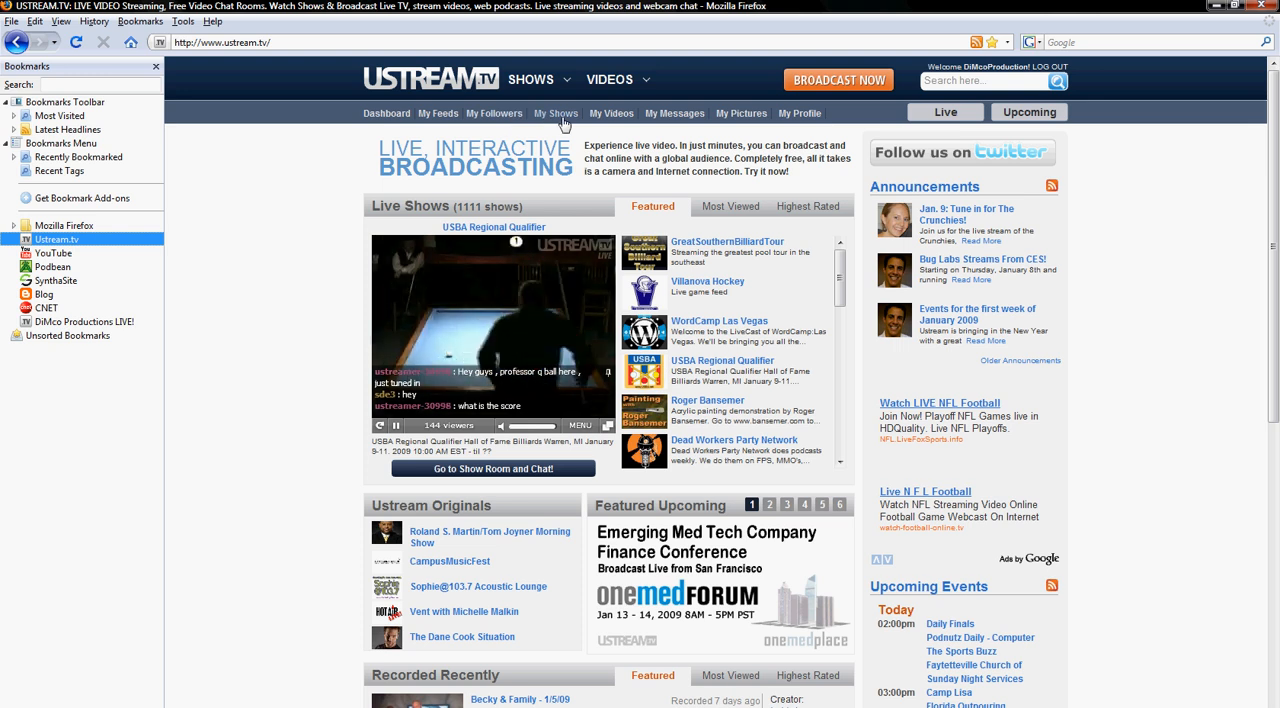
Step: Open the Info settings for the show DiMco Productions LIVE! via My Shows
{"action": "left_click", "coordinate": [769, 504]}
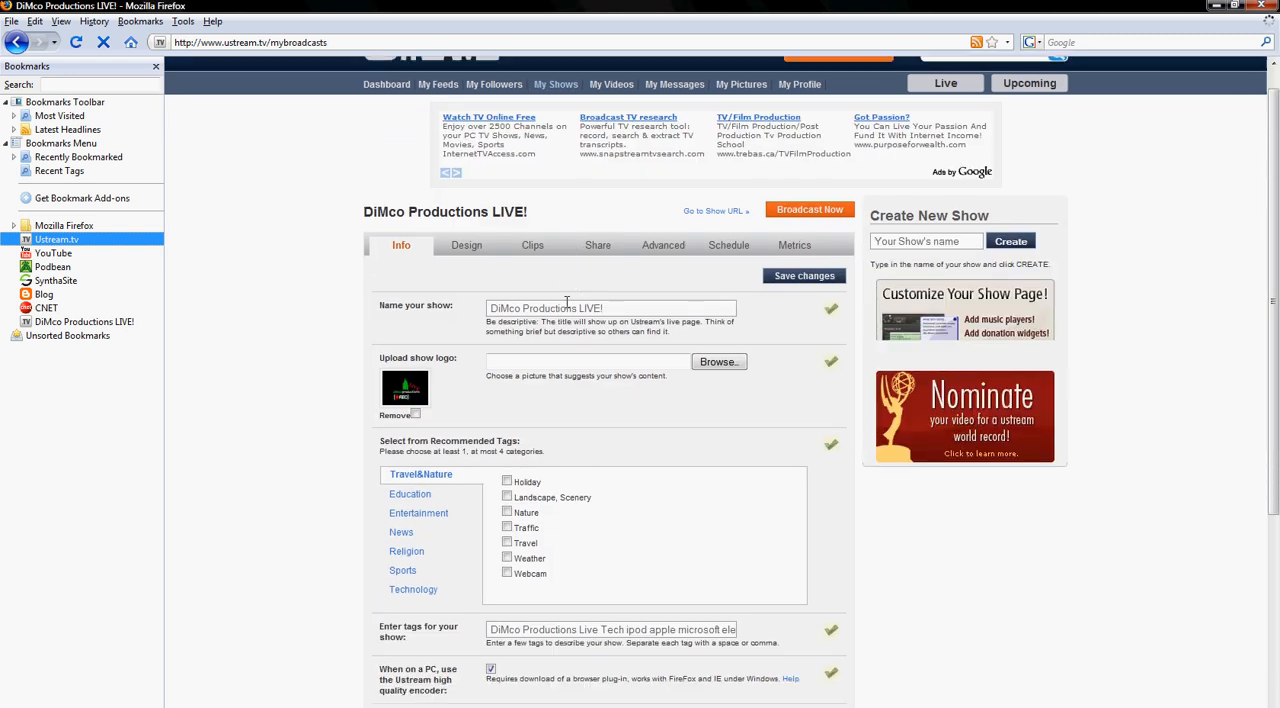
{"action": "scroll", "scroll_direction": "up", "scroll_amount": 3}
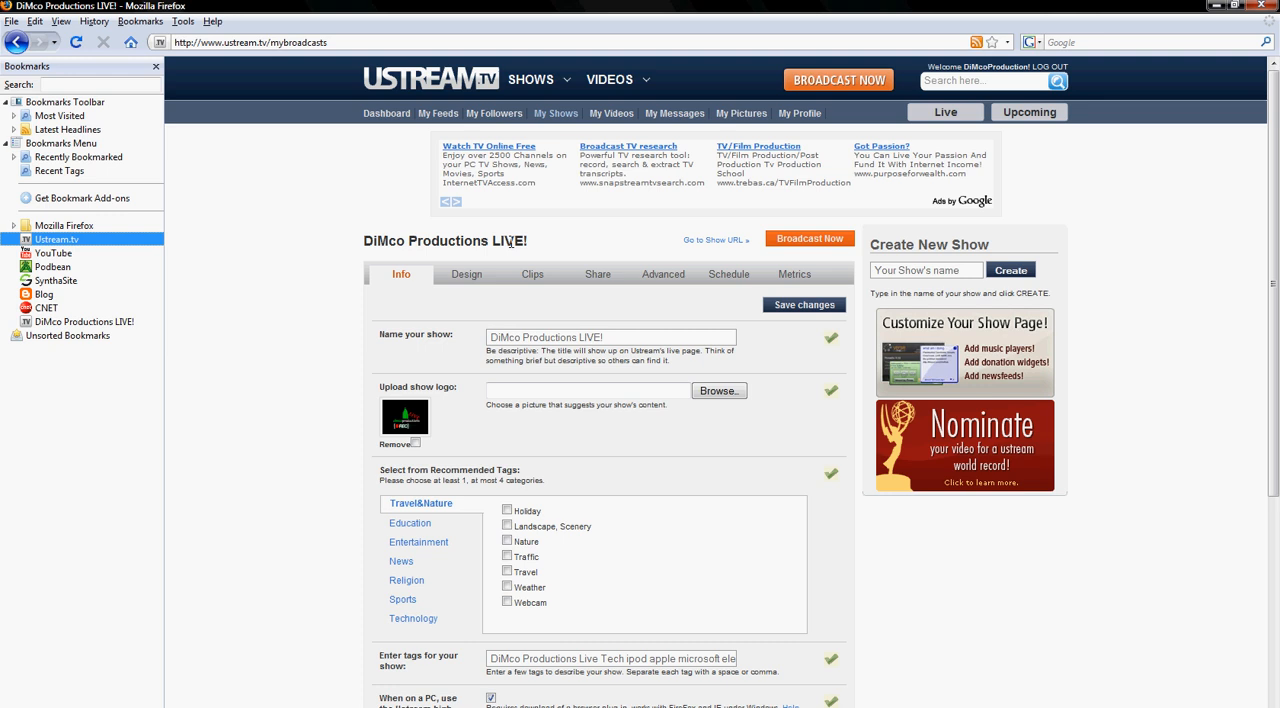
{"action": "mouse_move", "coordinate": [460, 291]}
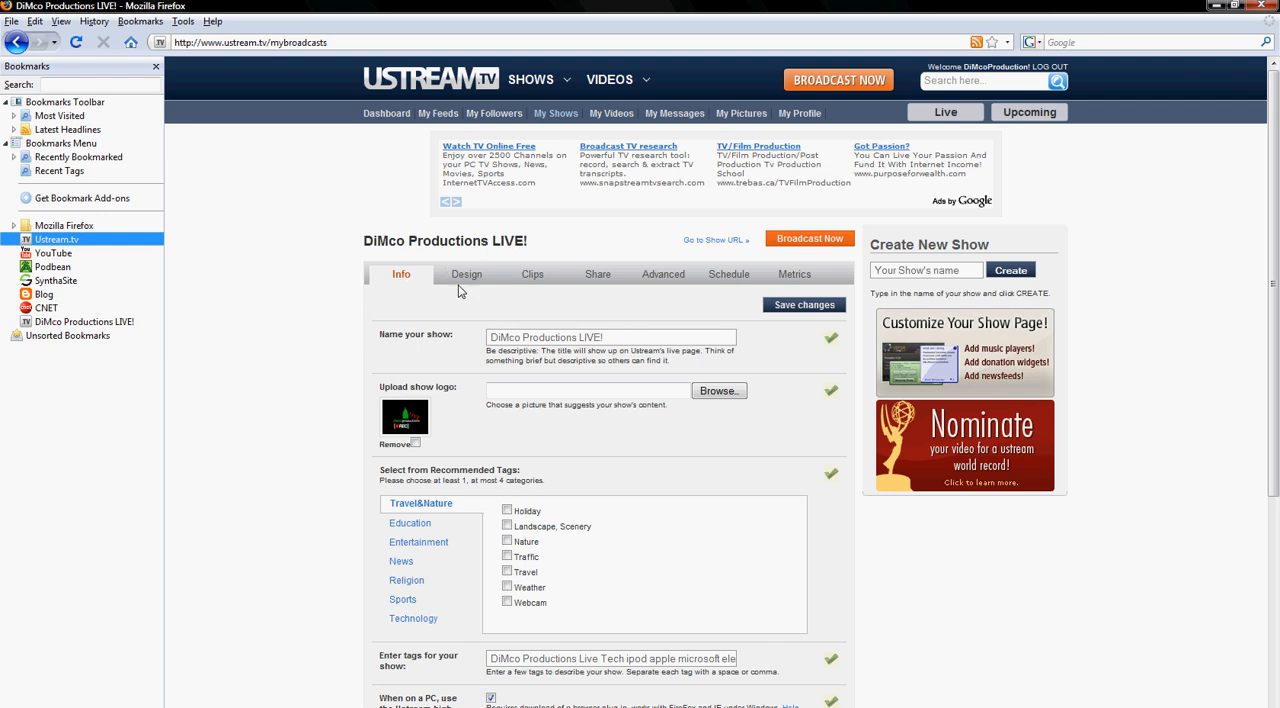
{"action": "mouse_move", "coordinate": [729, 274]}
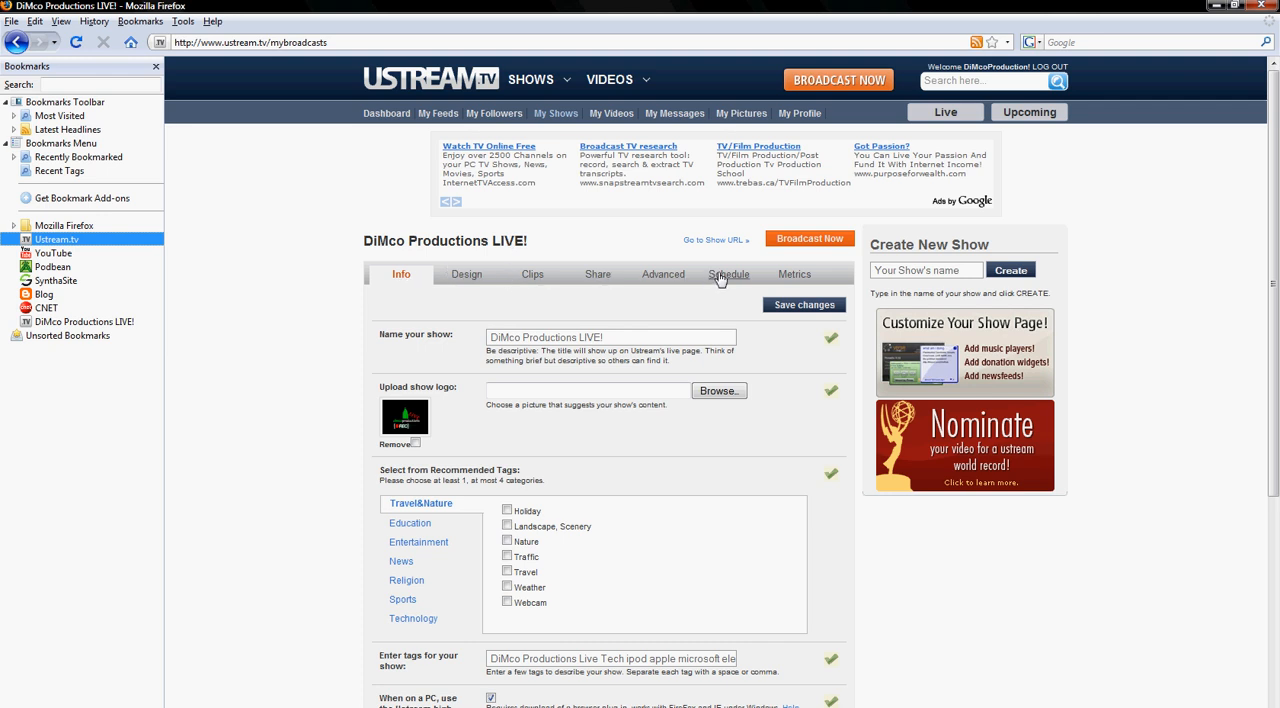
{"action": "mouse_move", "coordinate": [663, 278]}
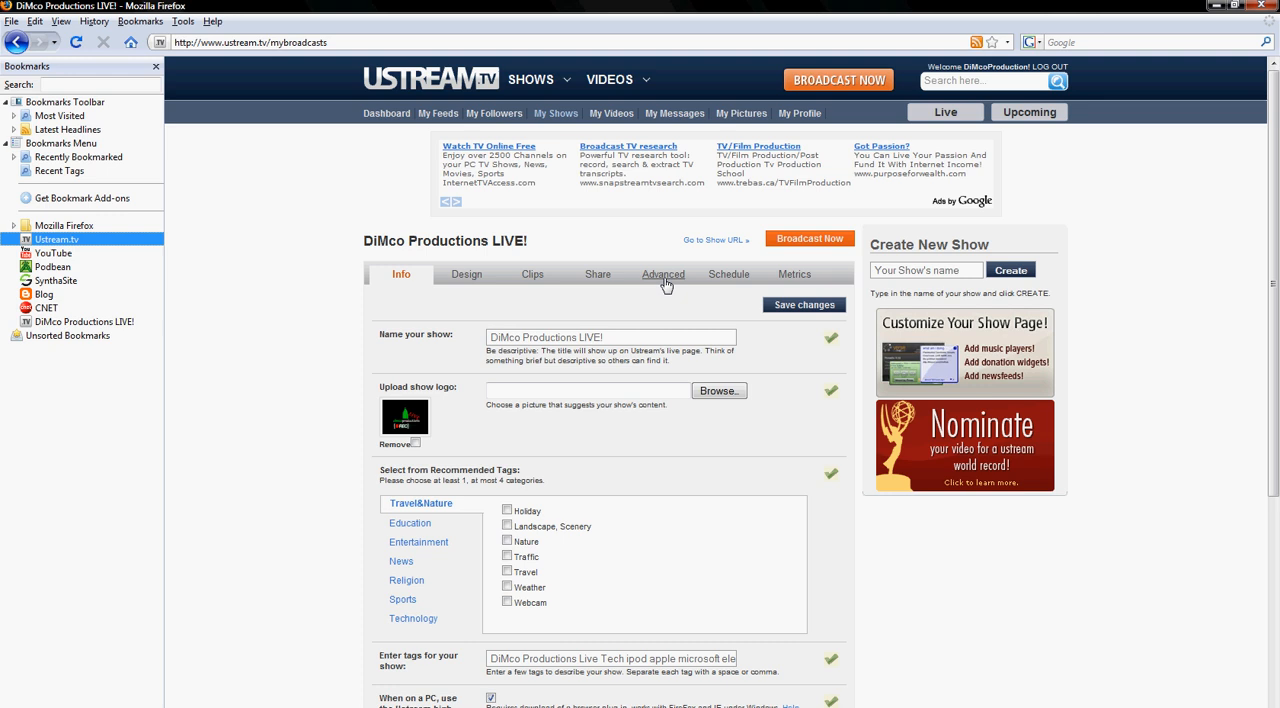
Step: Download the show's Flash Media Encoder XML File from the Advanced settings
{"action": "left_click", "coordinate": [663, 274]}
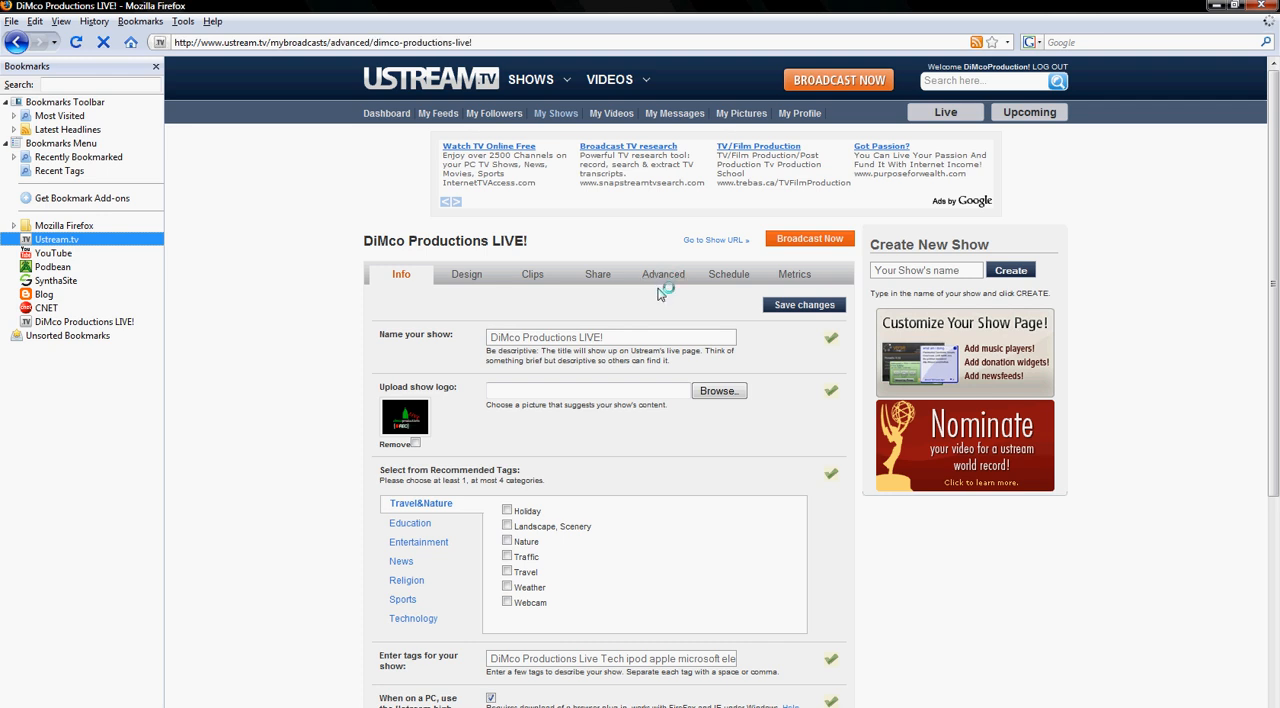
{"action": "left_click", "coordinate": [662, 274]}
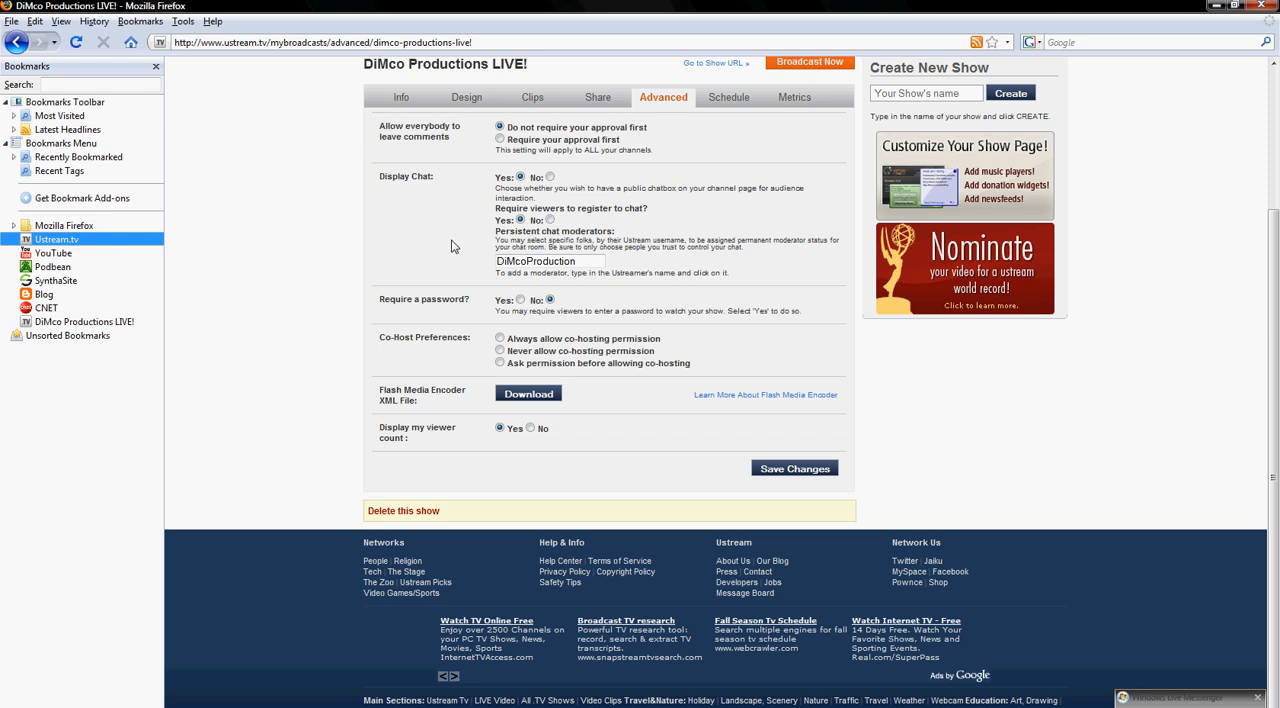
{"action": "mouse_move", "coordinate": [387, 403]}
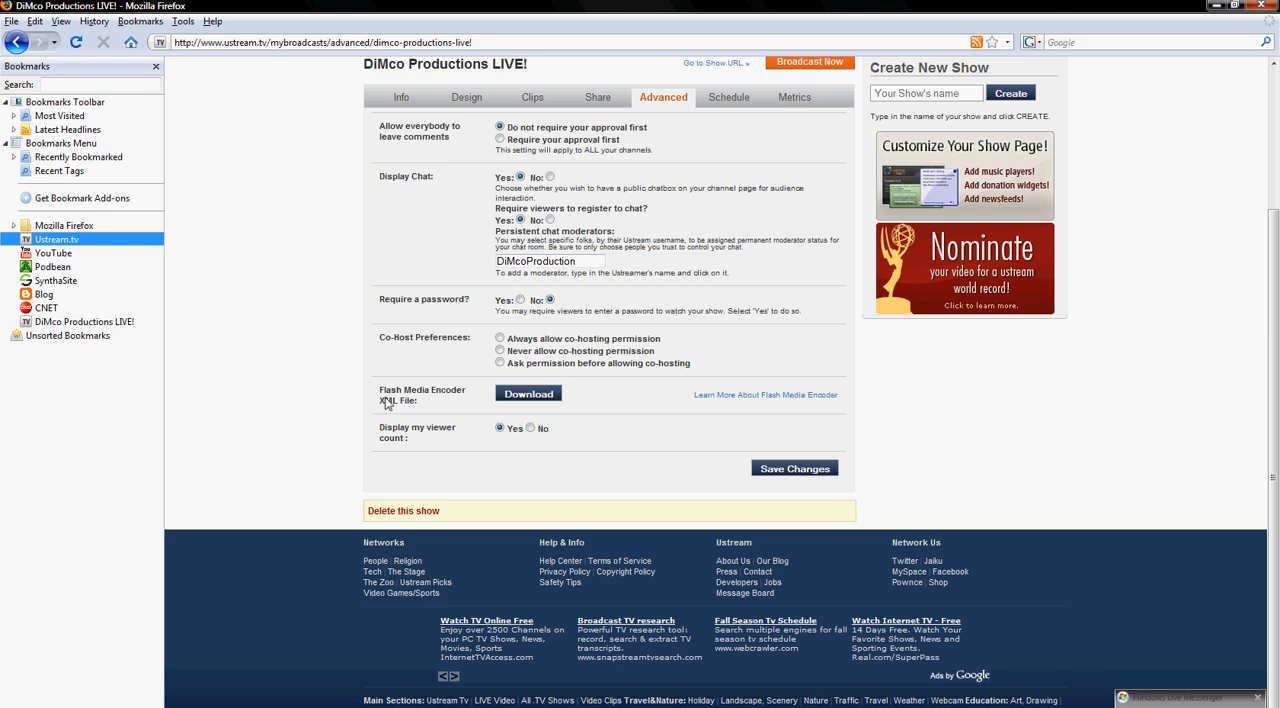
{"action": "mouse_move", "coordinate": [404, 404]}
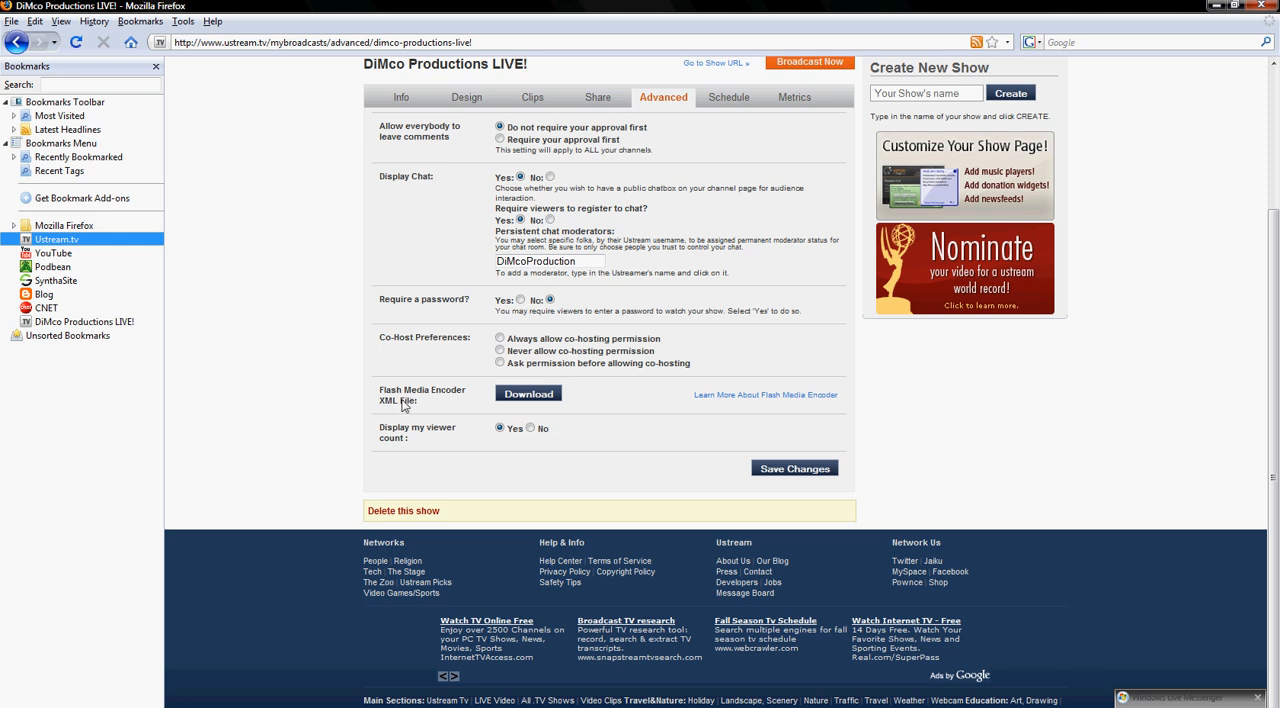
{"action": "mouse_move", "coordinate": [513, 374]}
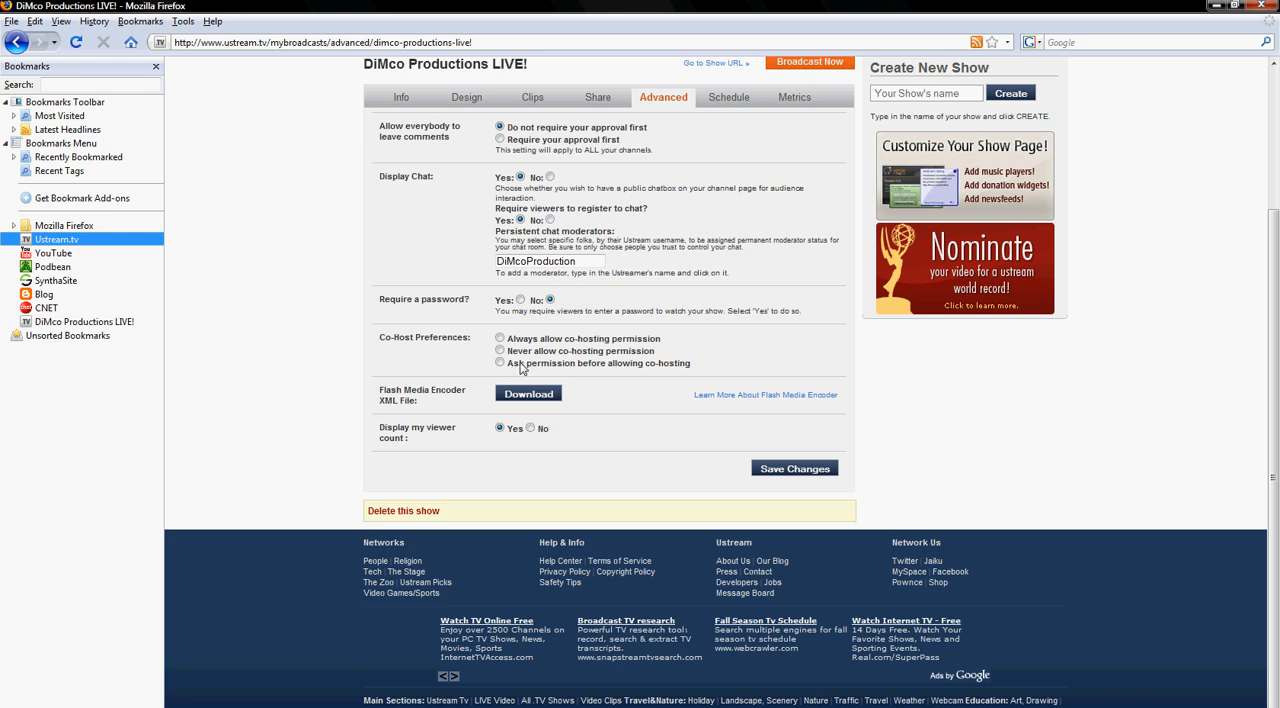
{"action": "mouse_move", "coordinate": [507, 406]}
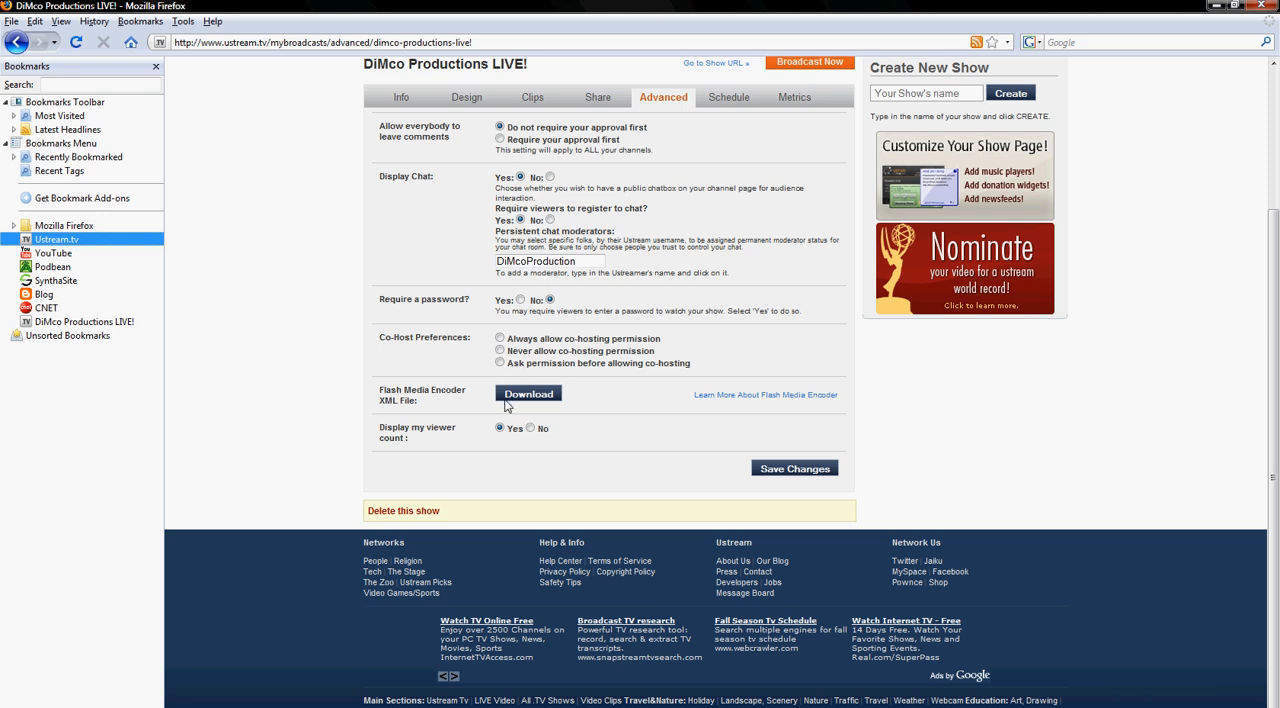
{"action": "mouse_move", "coordinate": [449, 399]}
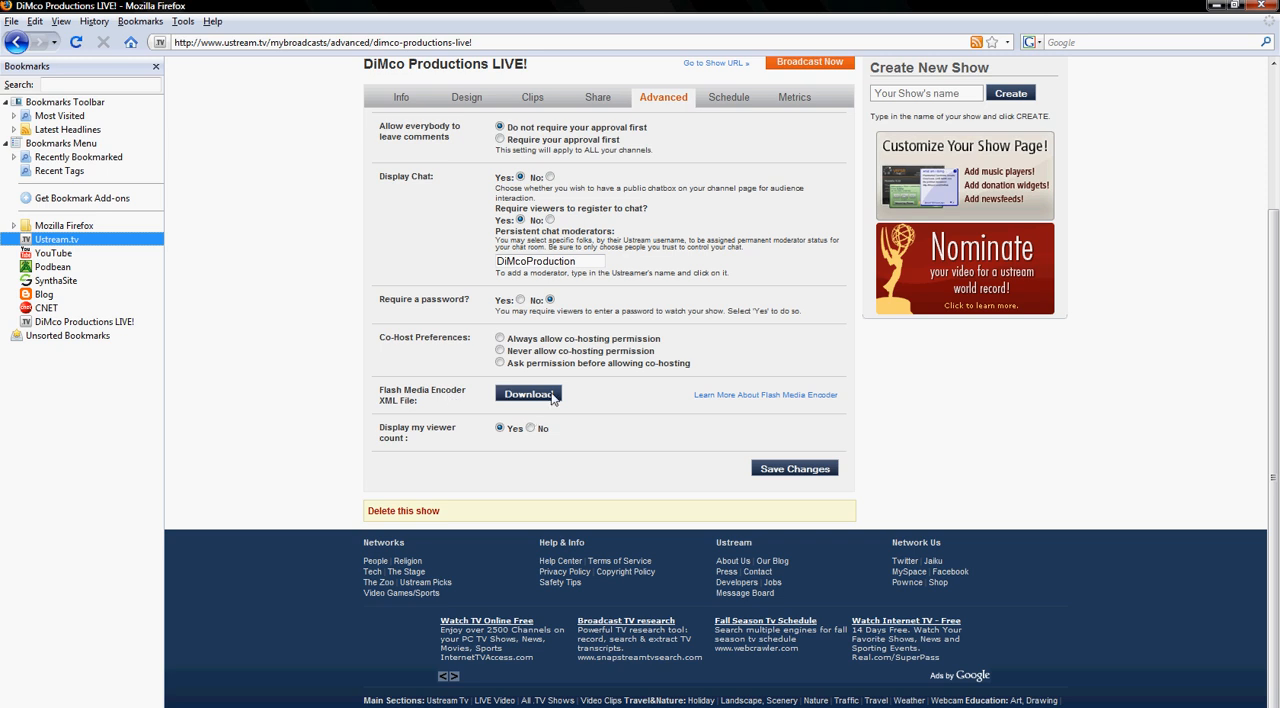
{"action": "left_click", "coordinate": [528, 393]}
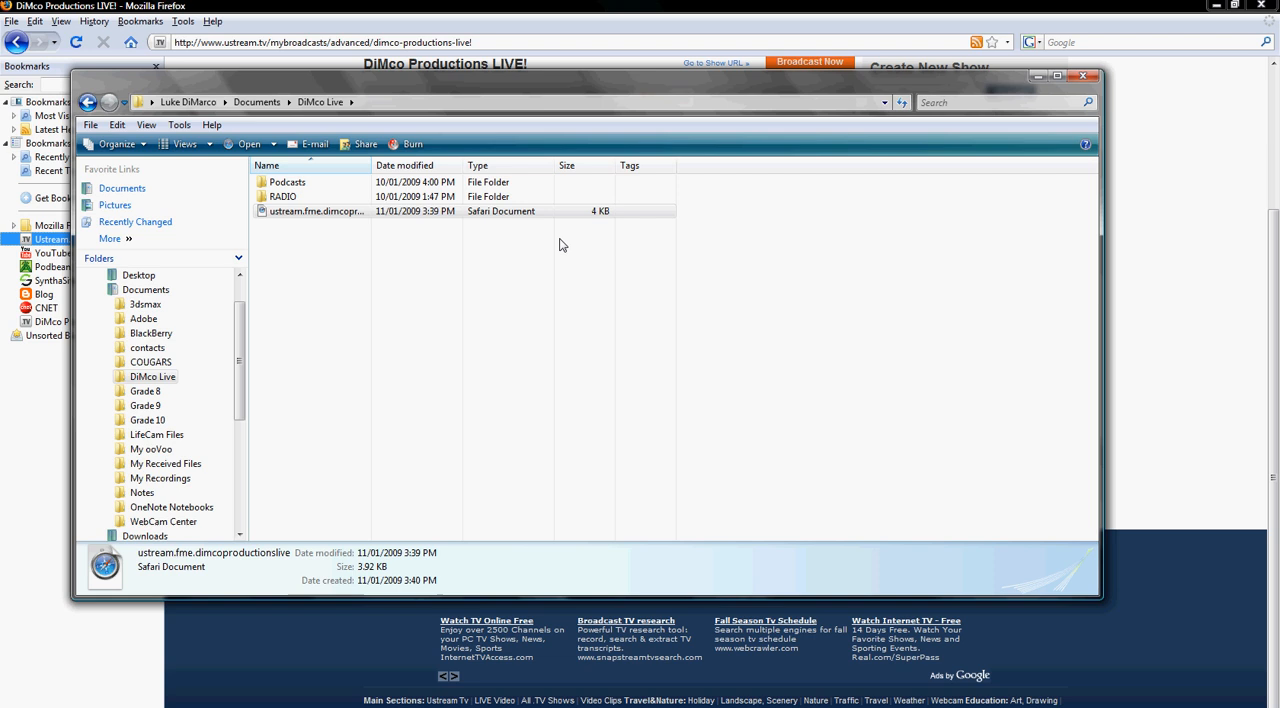
{"action": "mouse_move", "coordinate": [303, 285]}
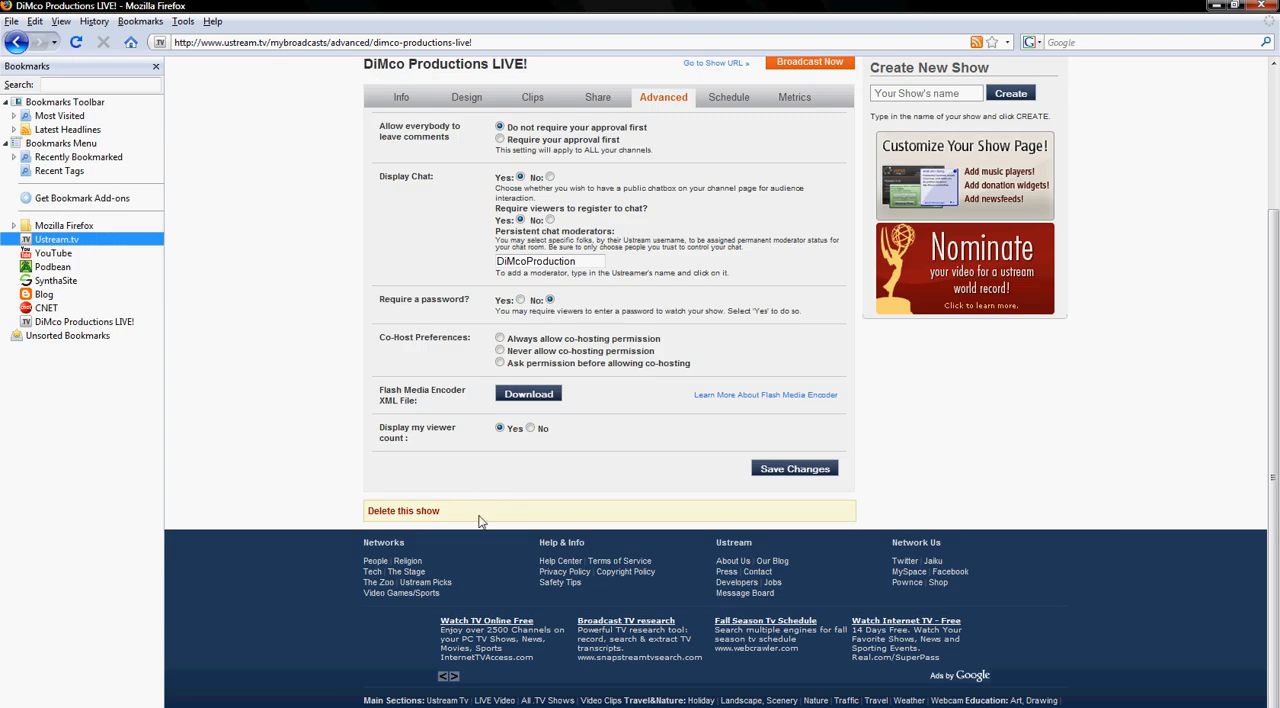
{"action": "mouse_move", "coordinate": [697, 393]}
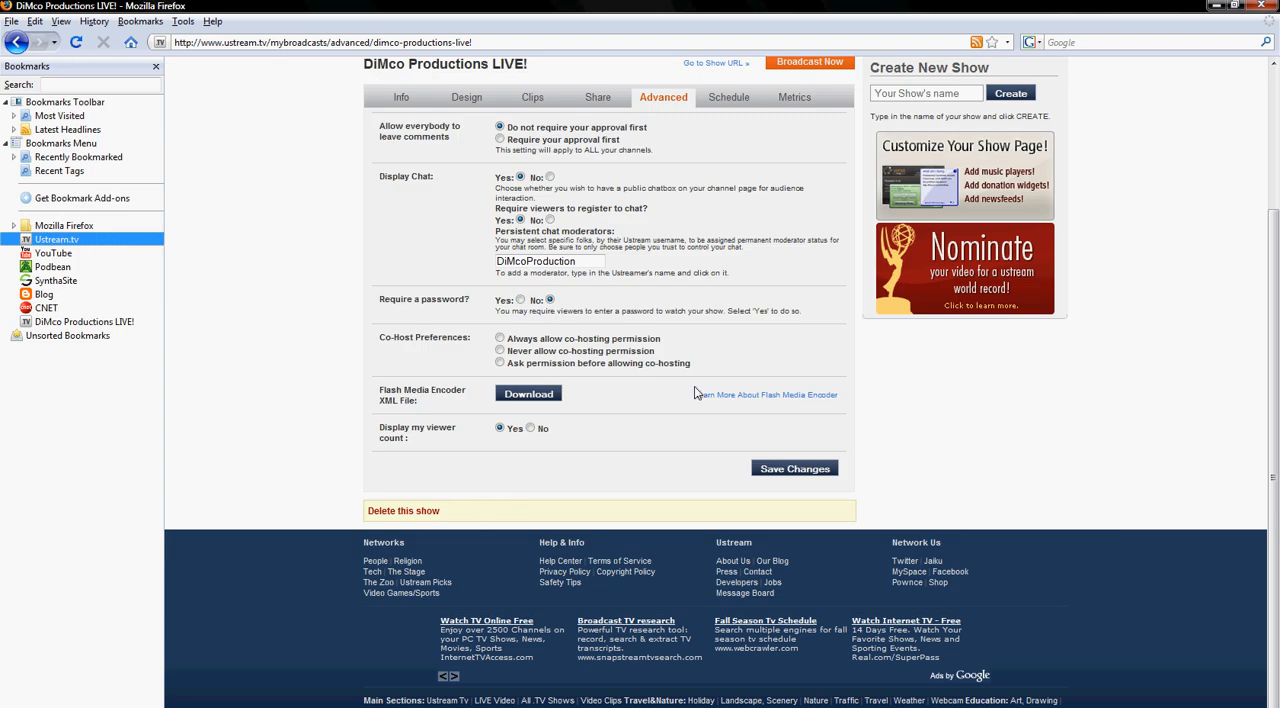
{"action": "mouse_move", "coordinate": [737, 425]}
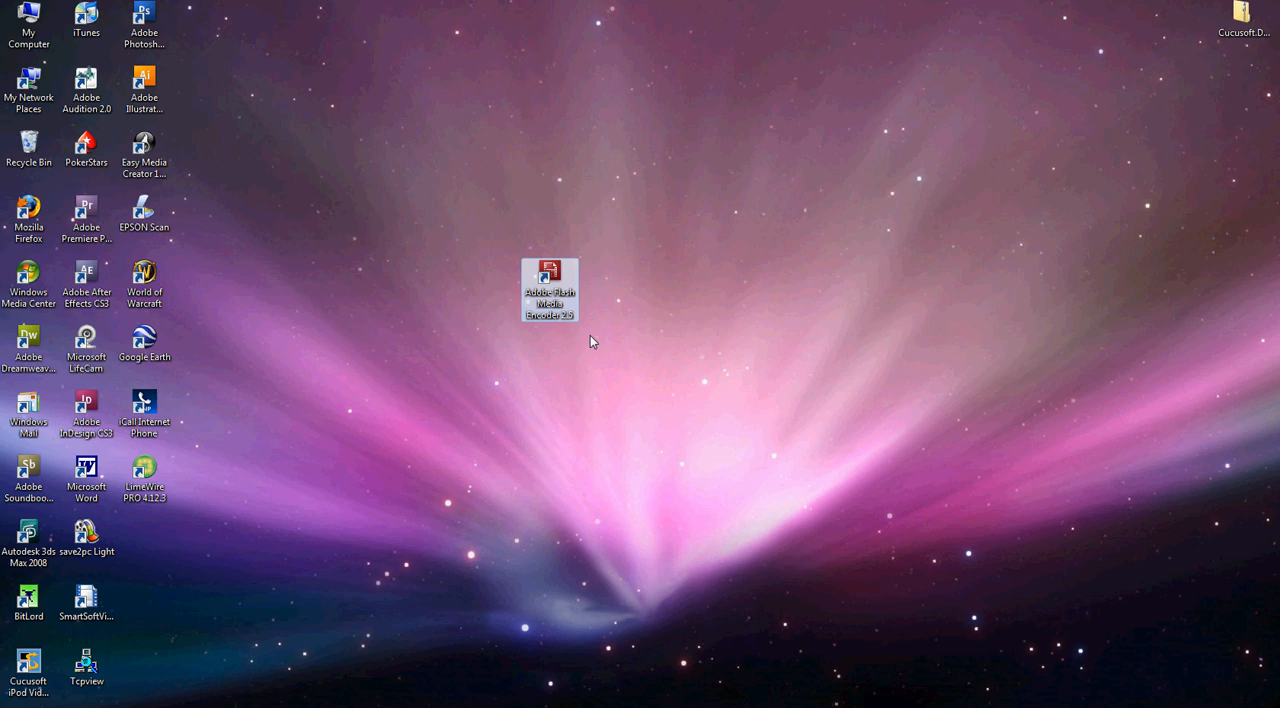
{"action": "mouse_move", "coordinate": [597, 650]}
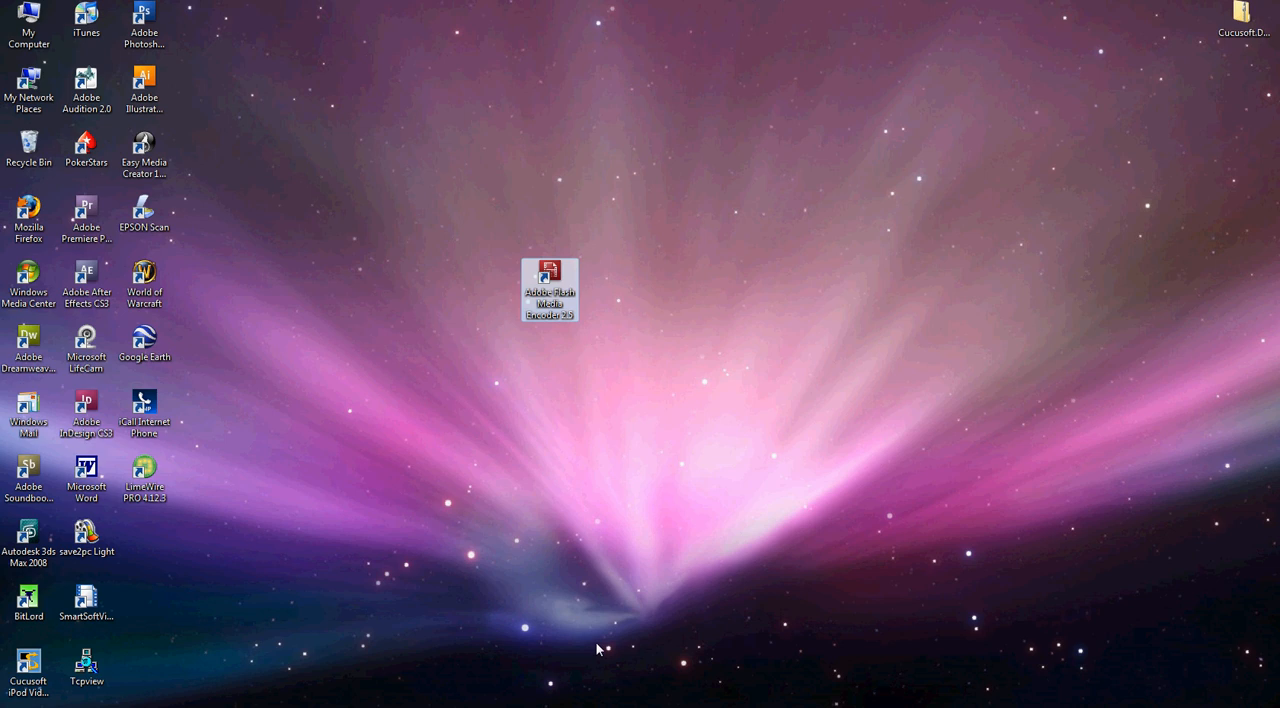
Step: Launch Adobe Flash Media Encoder 2.5 from its desktop shortcut
{"action": "double_click", "coordinate": [549, 289]}
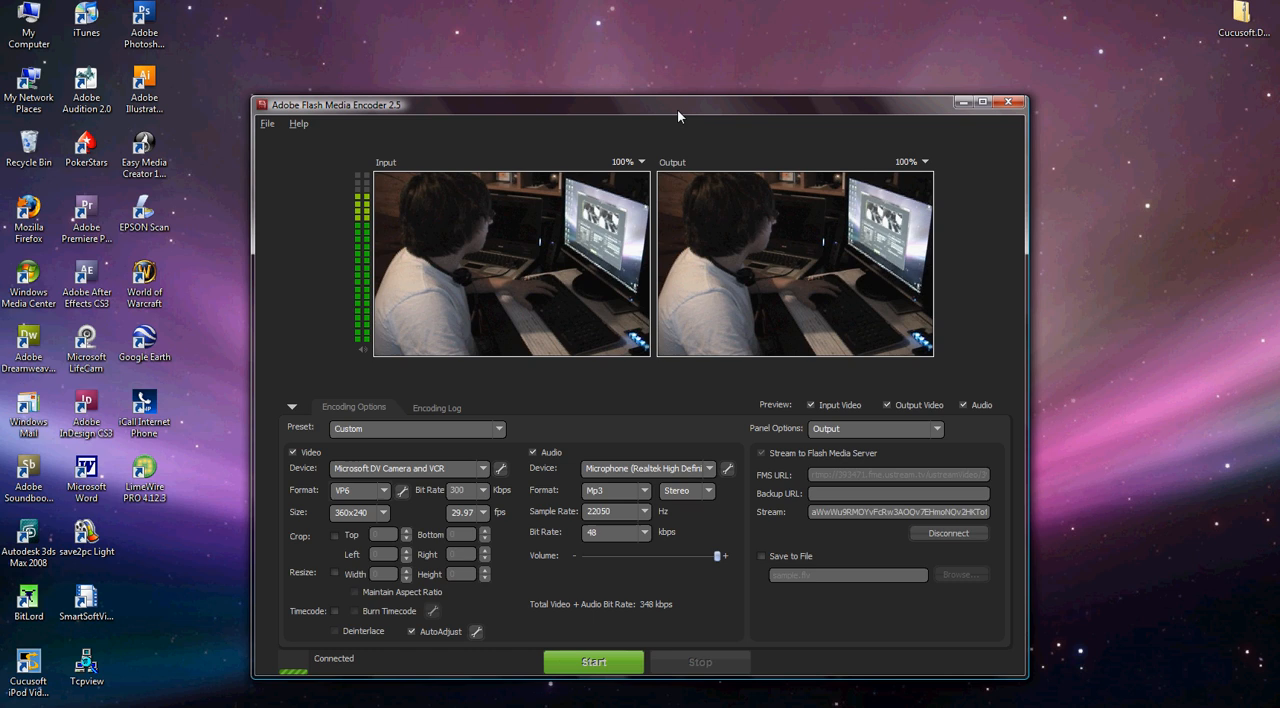
Step: Move the encoder window higher, then open and dismiss the File menu without choosing
{"action": "left_click_drag", "start_coordinate": [678, 105], "coordinate": [645, 32]}
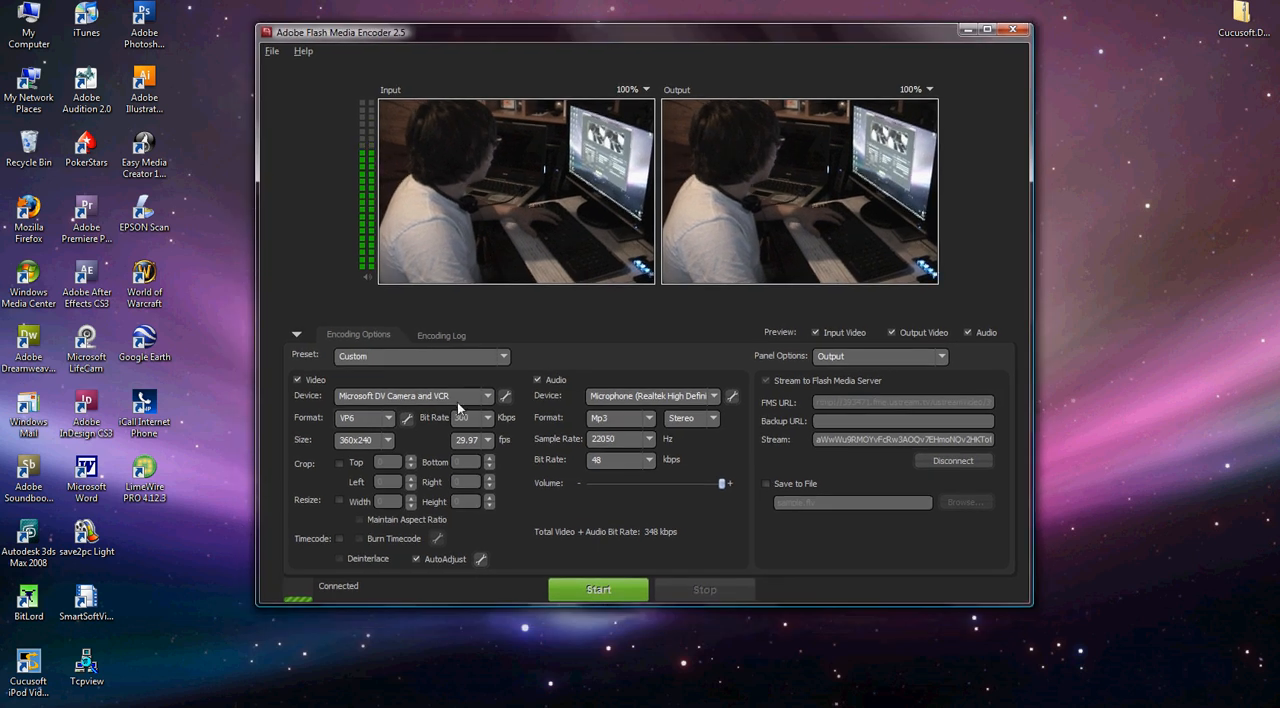
{"action": "mouse_move", "coordinate": [410, 396]}
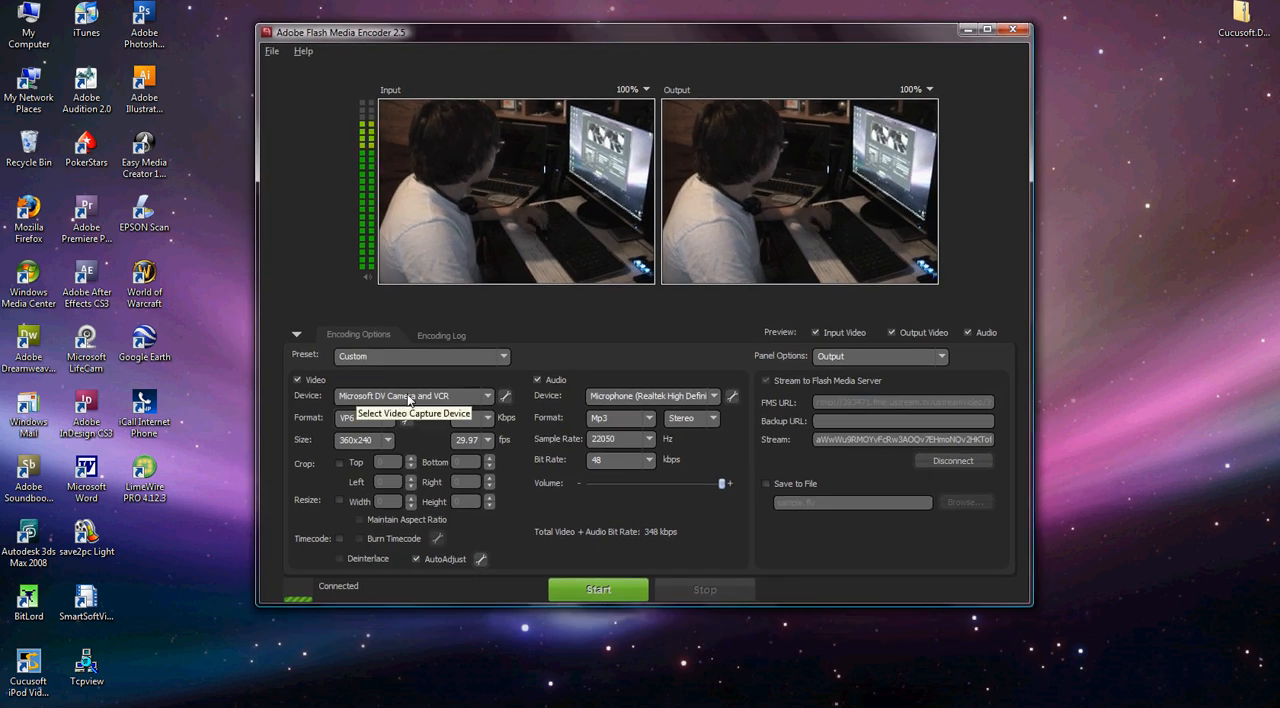
{"action": "left_click", "coordinate": [271, 51]}
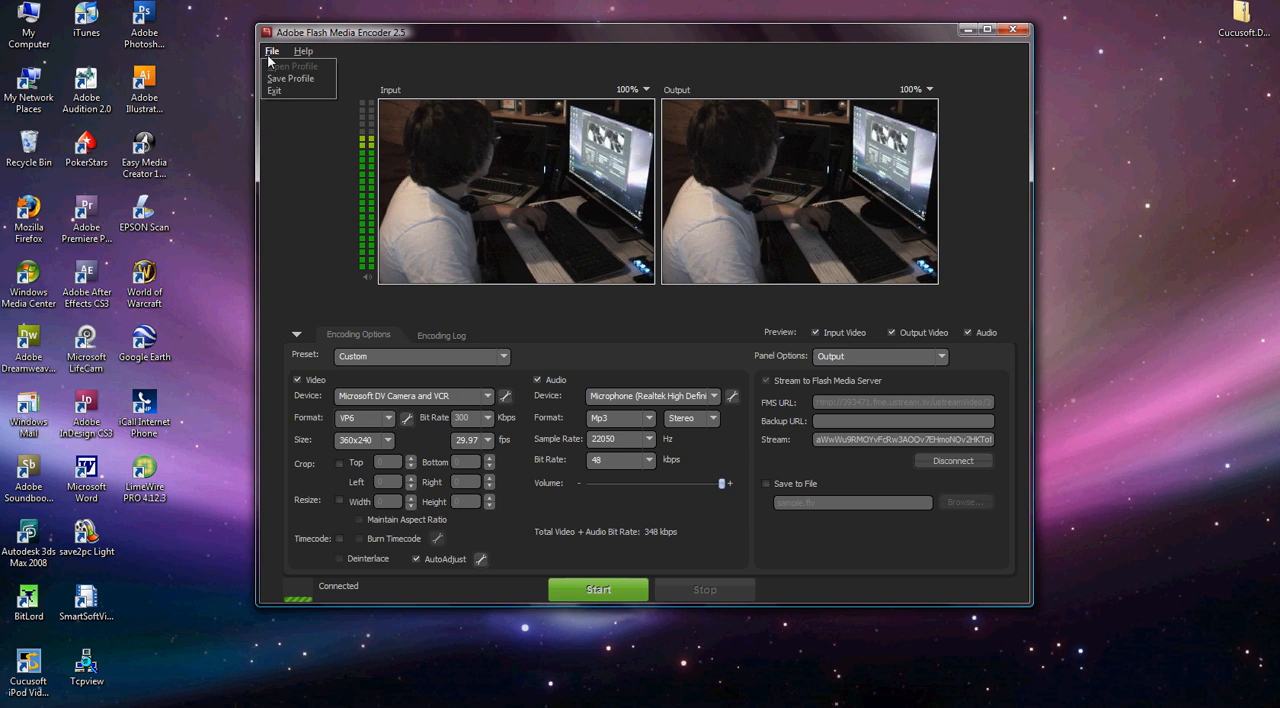
{"action": "left_click", "coordinate": [271, 50]}
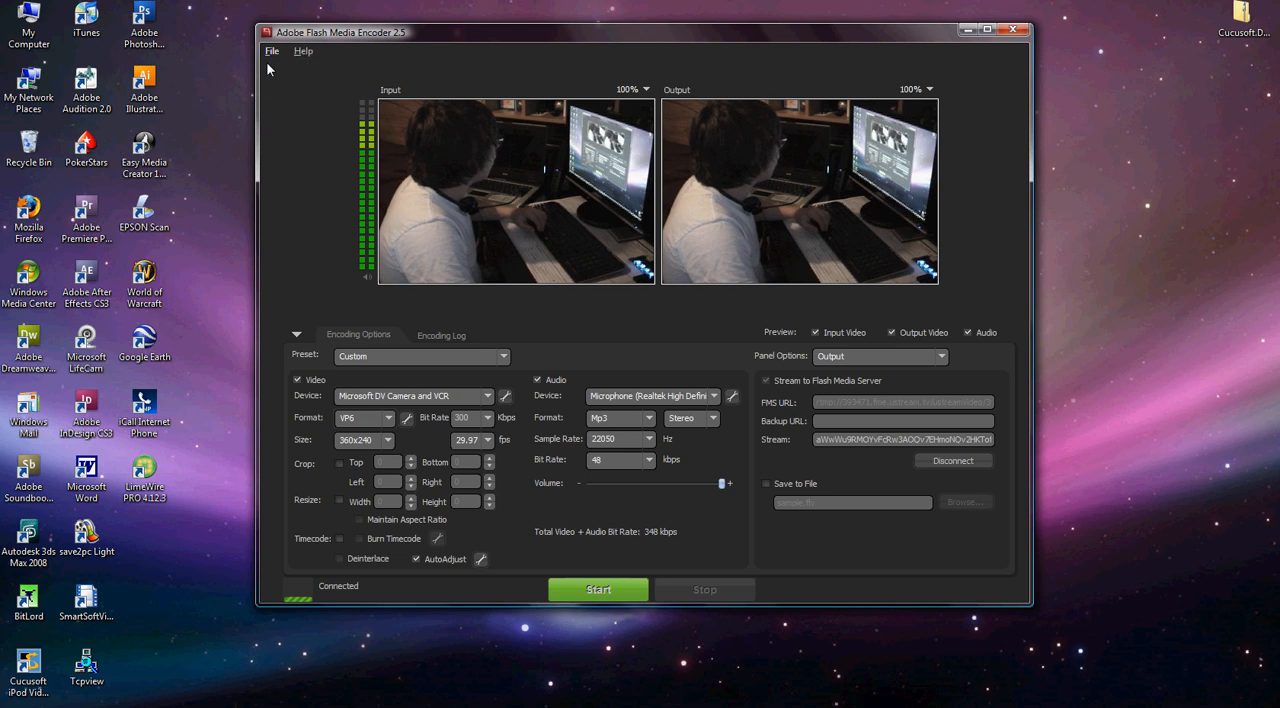
{"action": "mouse_move", "coordinate": [356, 227]}
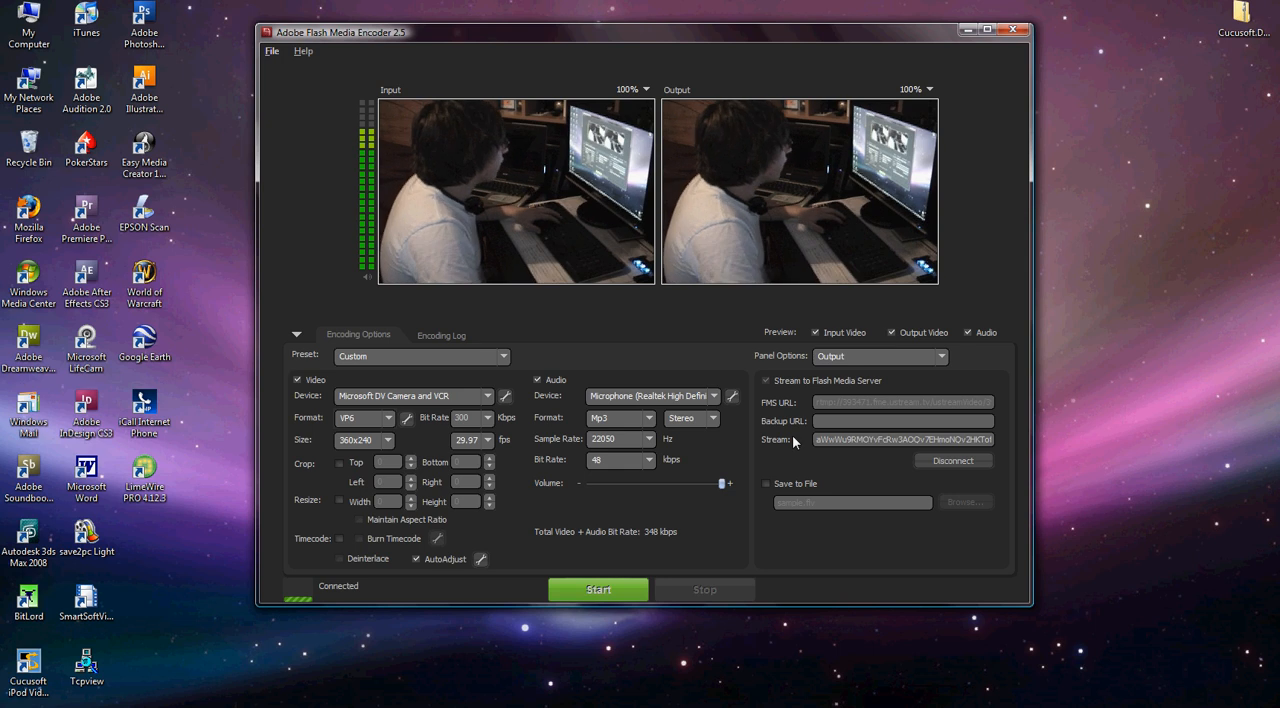
{"action": "mouse_move", "coordinate": [820, 380]}
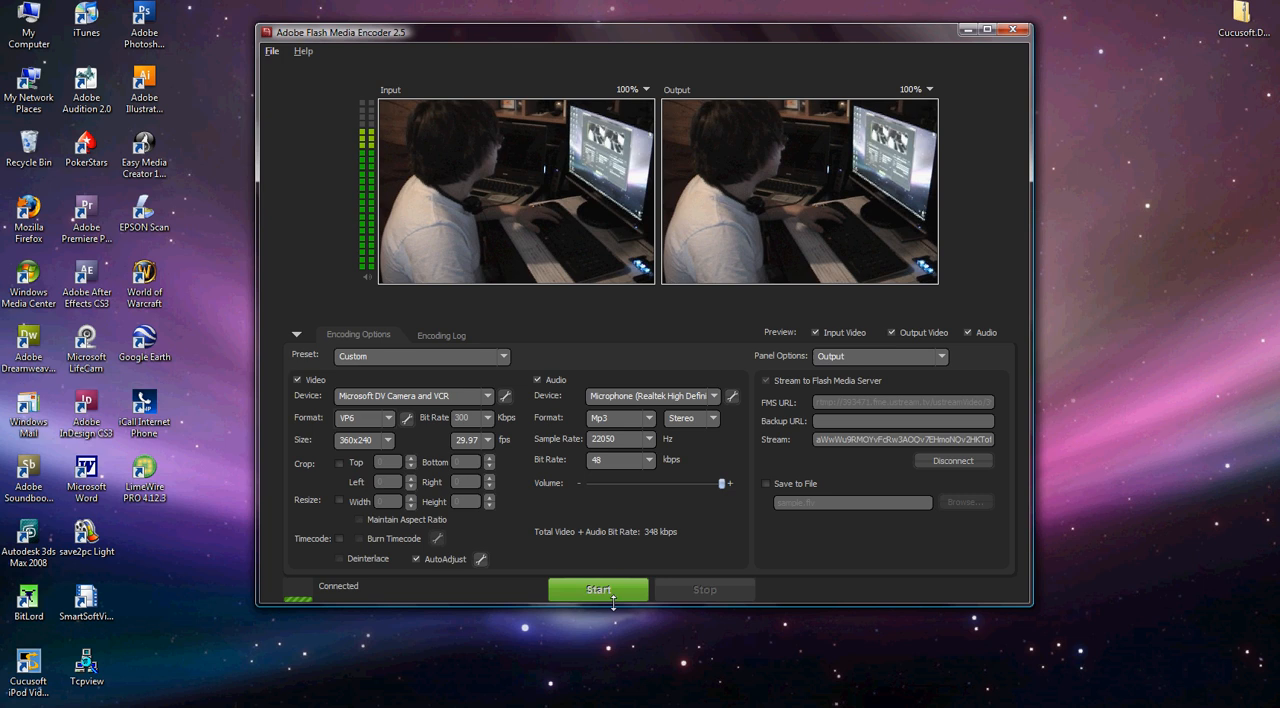
{"action": "mouse_move", "coordinate": [598, 589]}
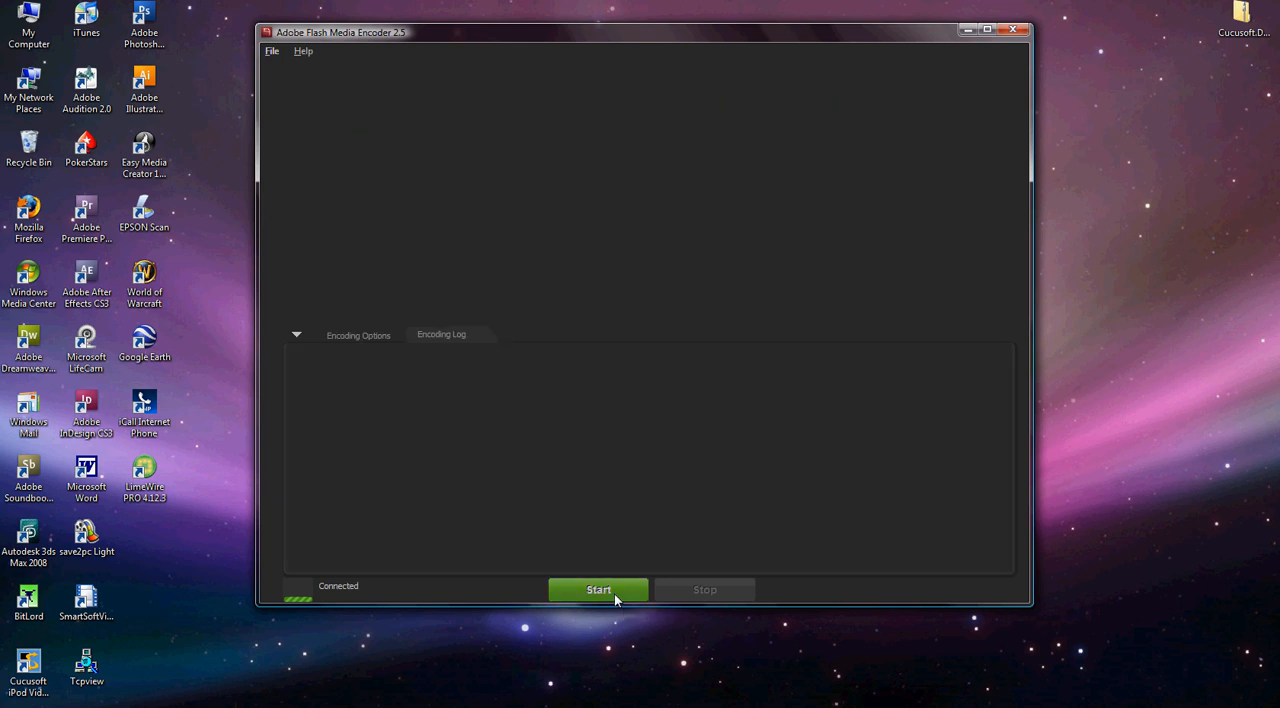
{"action": "left_click", "coordinate": [598, 589]}
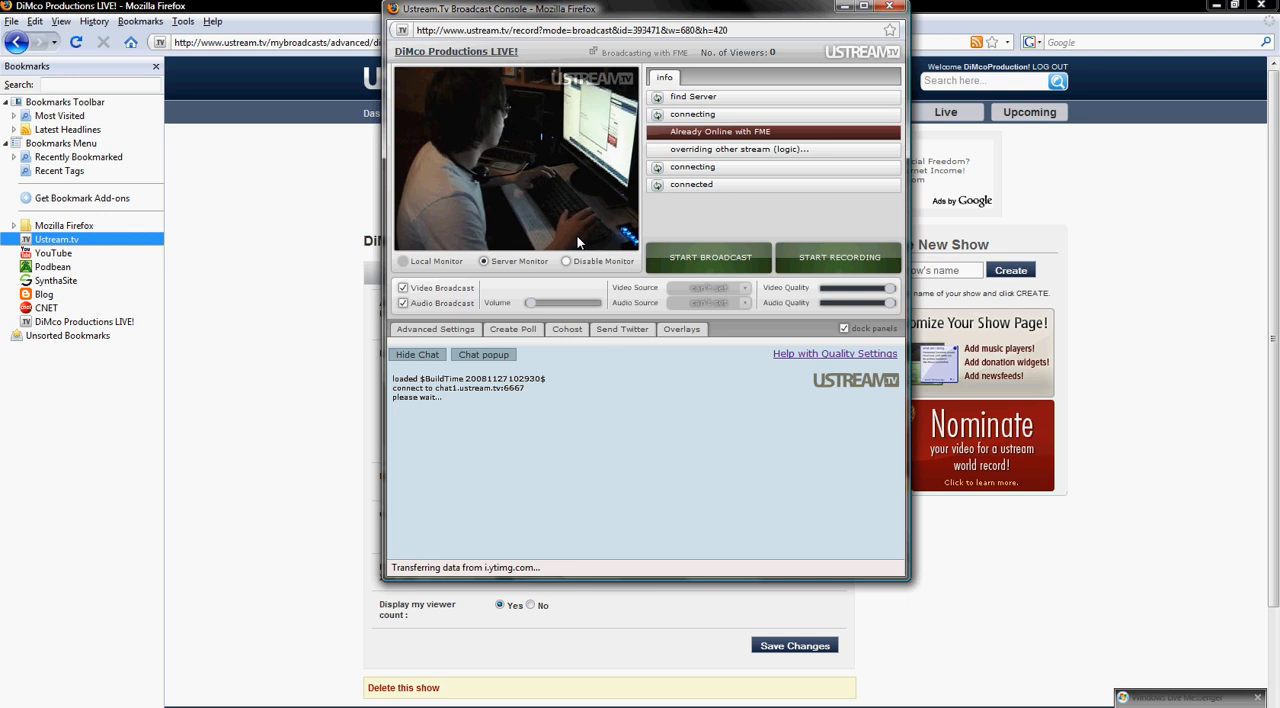
{"action": "mouse_move", "coordinate": [622, 329]}
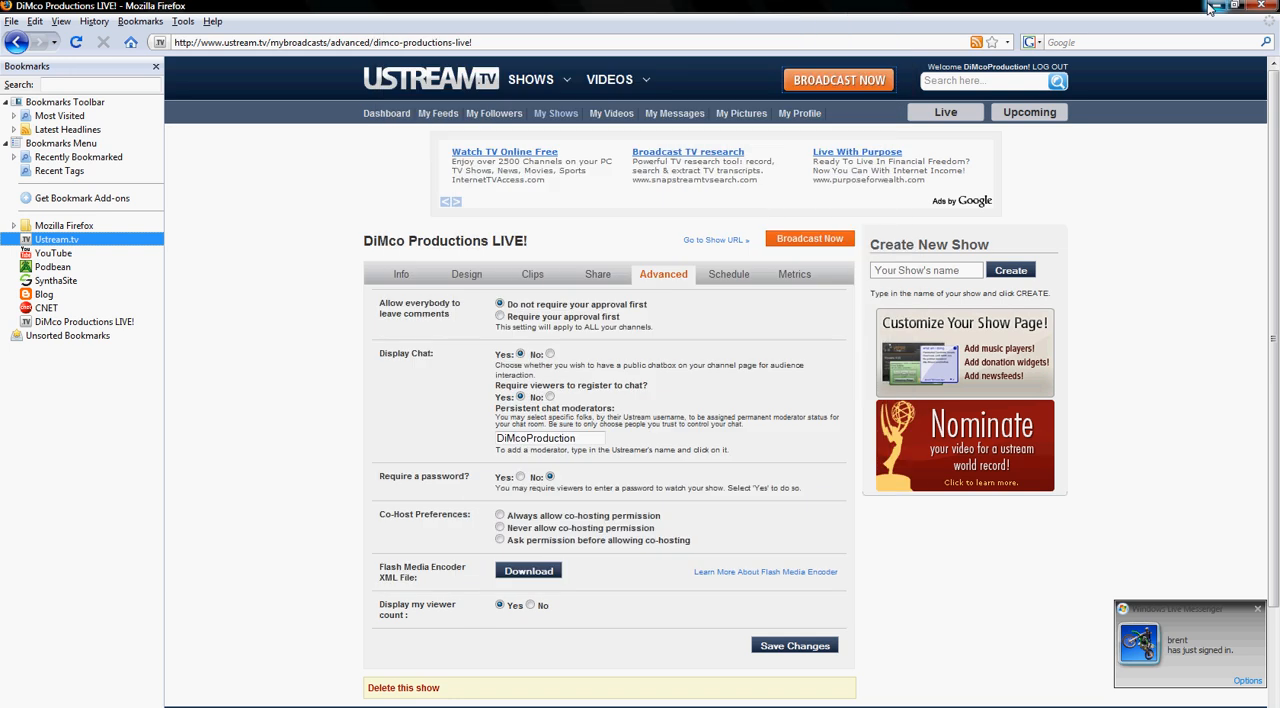
Step: Minimize Firefox to reveal the desktop
{"action": "left_click", "coordinate": [1210, 6]}
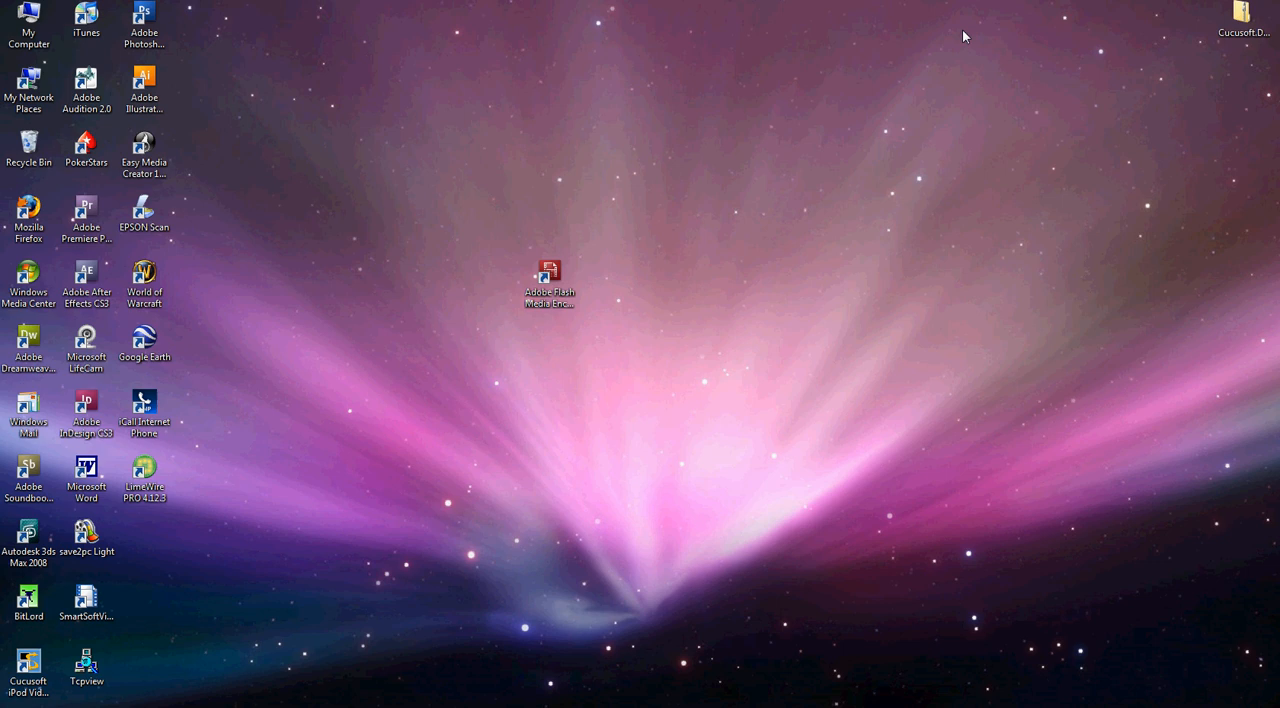
{"action": "mouse_move", "coordinate": [875, 122]}
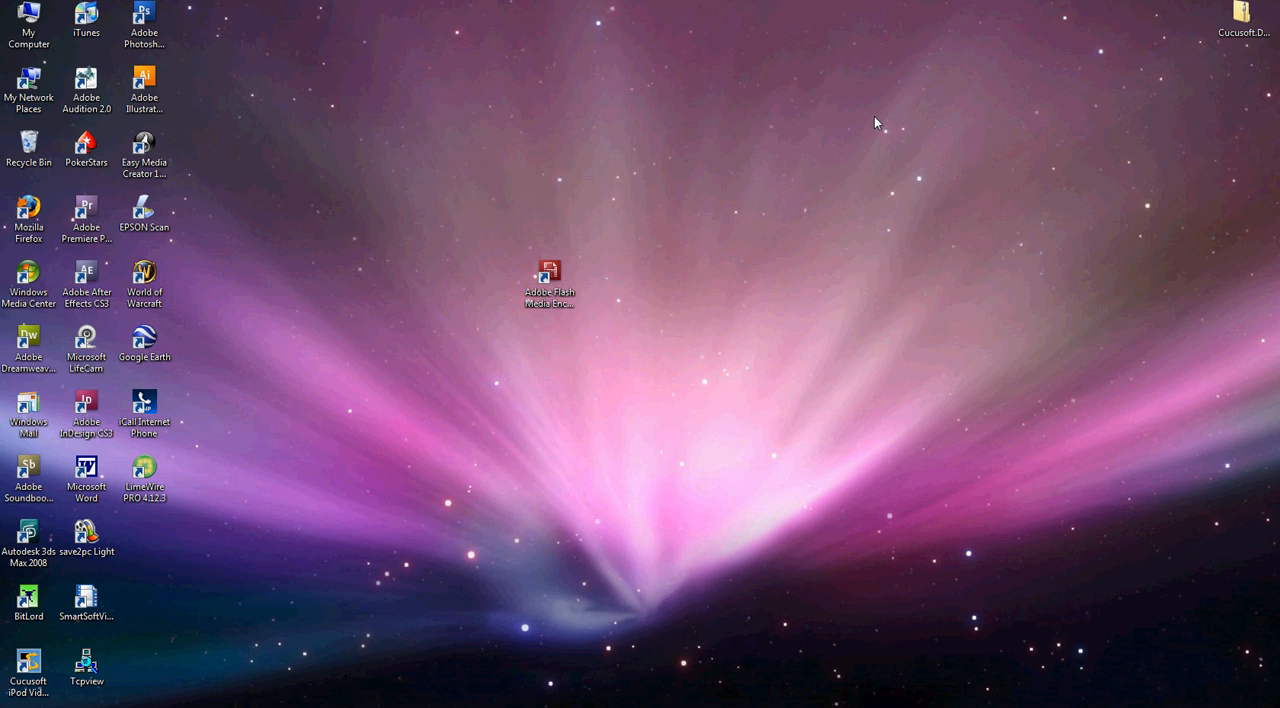
{"action": "mouse_move", "coordinate": [770, 465]}
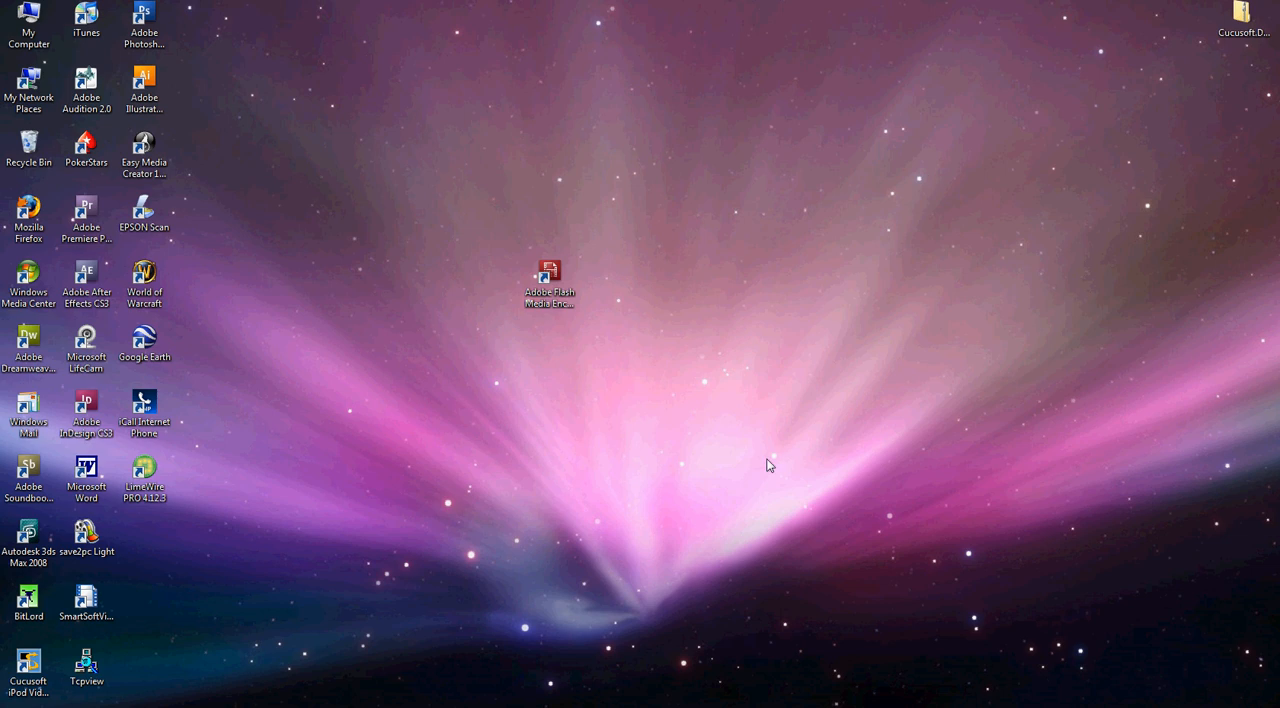